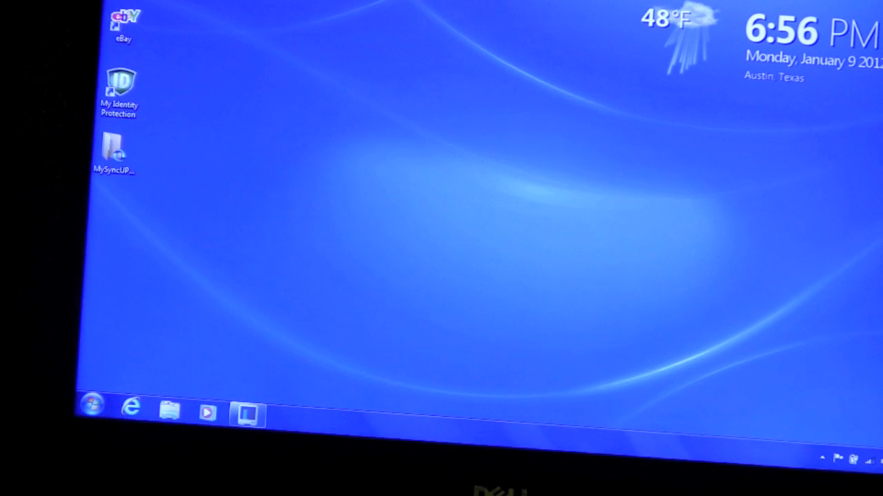
Step: Search the Start menu for 'window' to find Windows Anytime Upgrade
{"action": "left_click", "coordinate": [93, 405]}
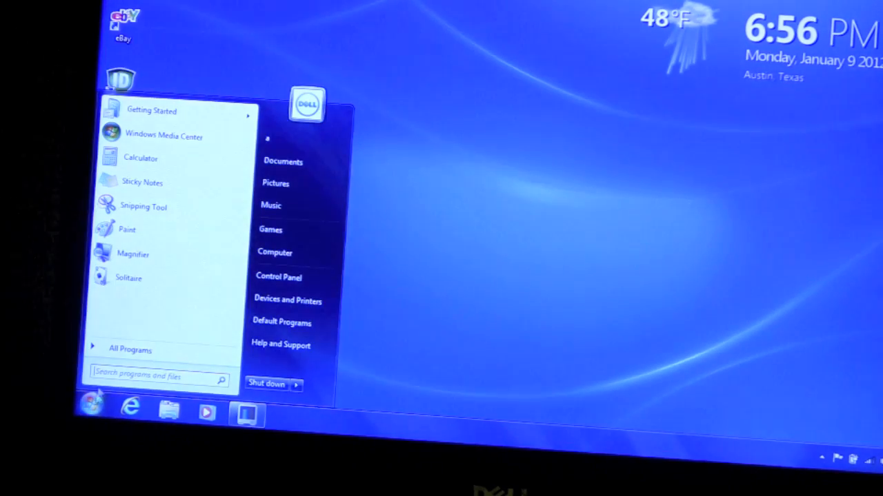
{"action": "left_click", "coordinate": [157, 377]}
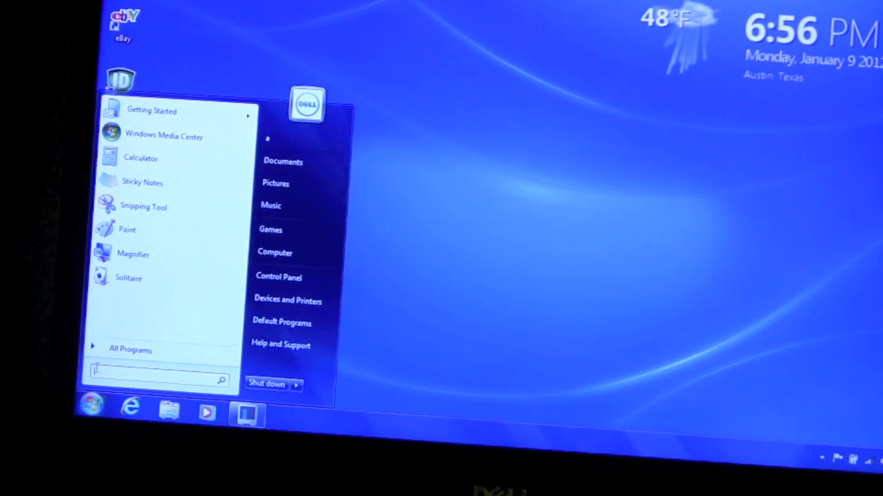
{"action": "type", "text": "window"}
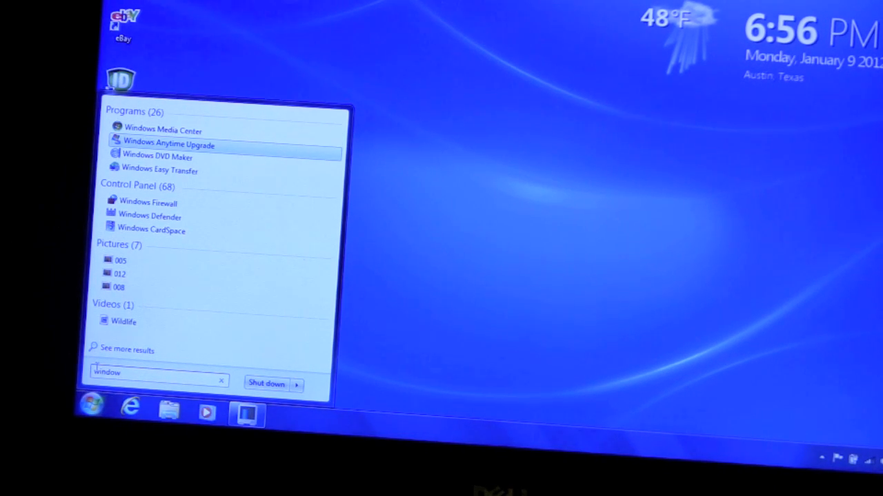
Step: Launch Windows Anytime Upgrade and choose to enter an existing upgrade key
{"action": "left_click", "coordinate": [169, 145]}
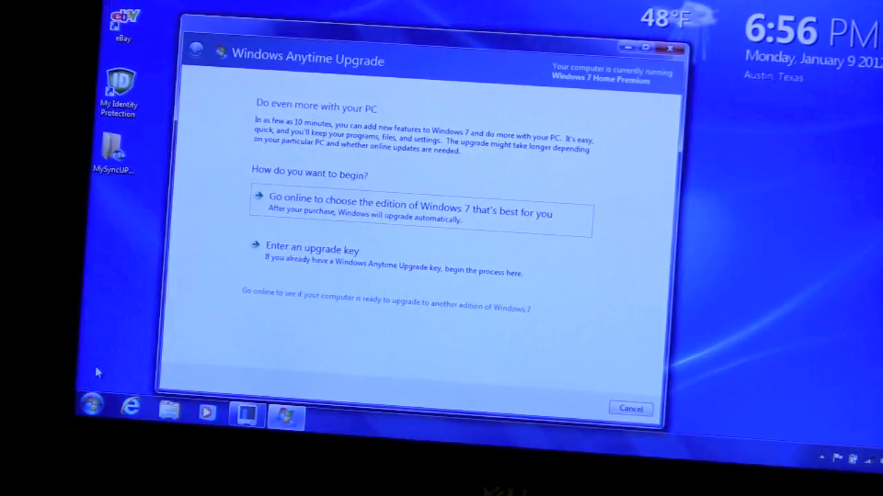
{"action": "mouse_move", "coordinate": [229, 182]}
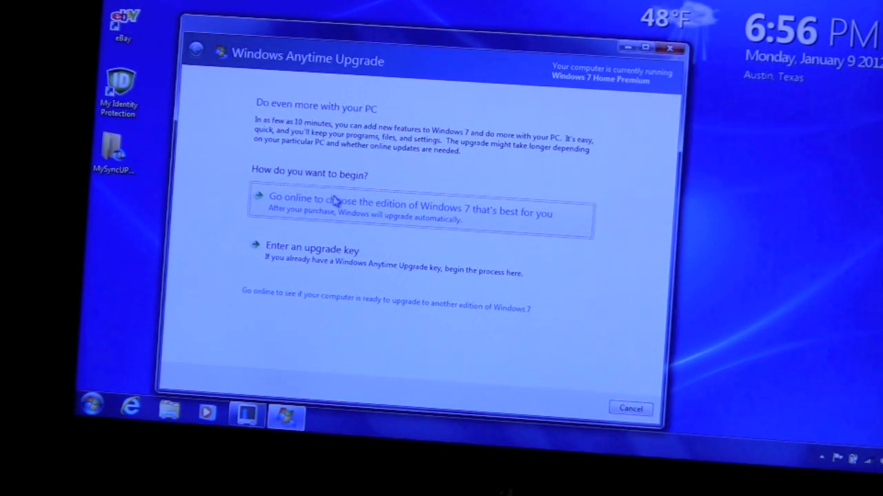
{"action": "mouse_move", "coordinate": [366, 228]}
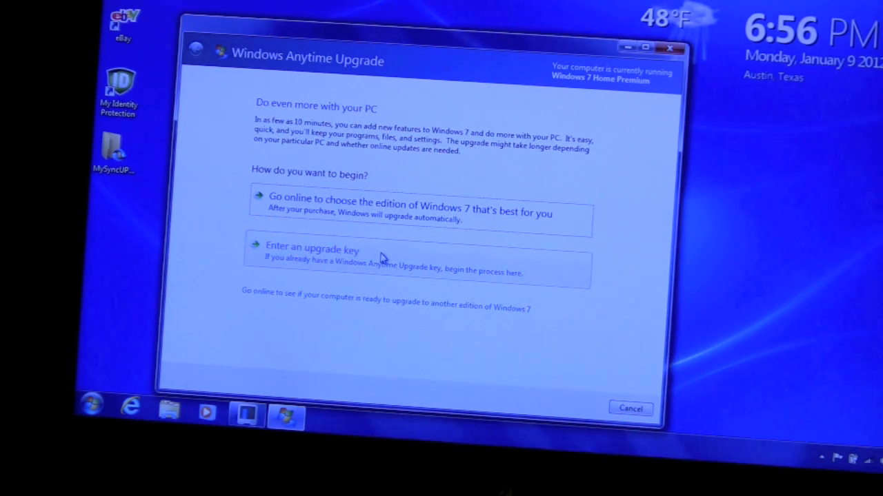
{"action": "left_click", "coordinate": [312, 250]}
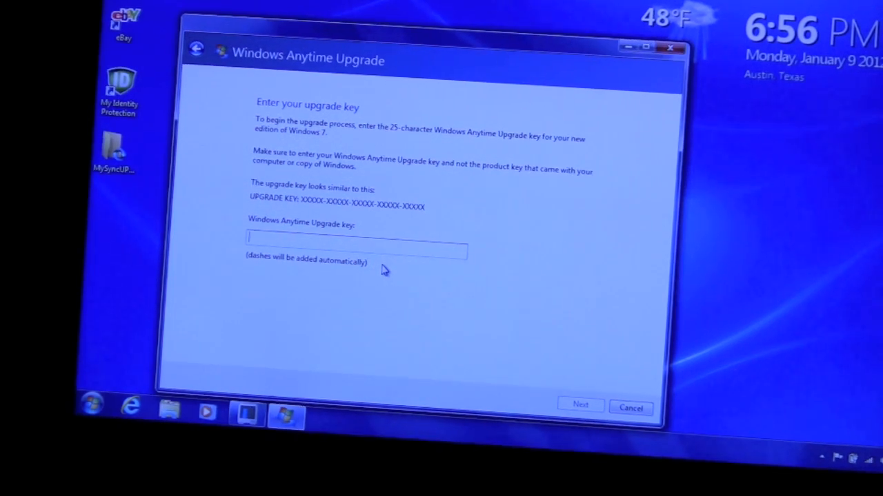
Step: Submit the upgrade key, accept the Microsoft license terms, and start the upgrade
{"action": "left_click", "coordinate": [580, 405]}
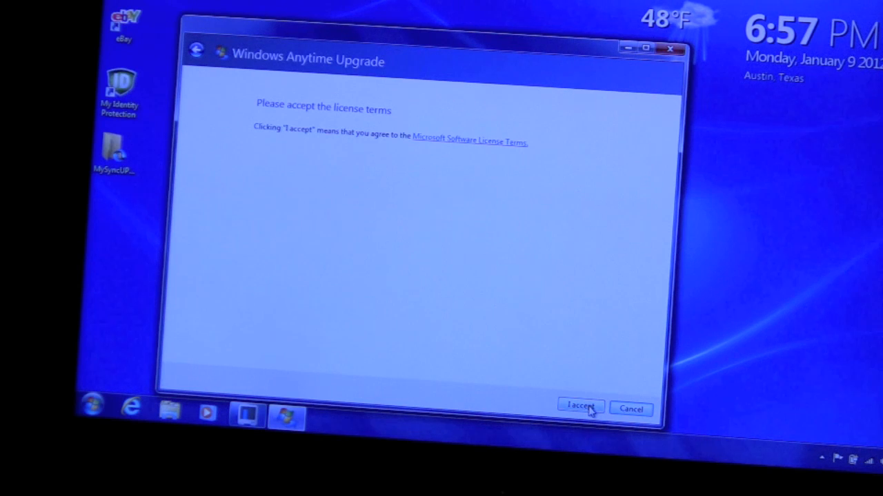
{"action": "left_click", "coordinate": [580, 406]}
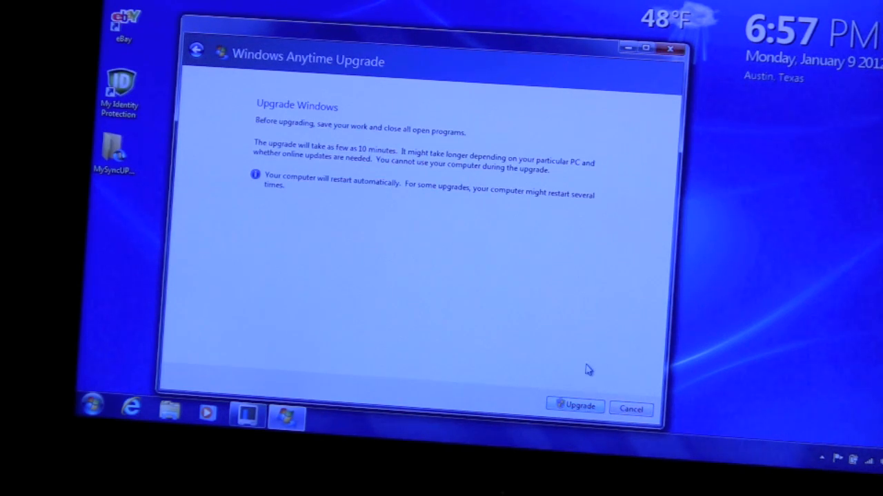
{"action": "left_click", "coordinate": [575, 406]}
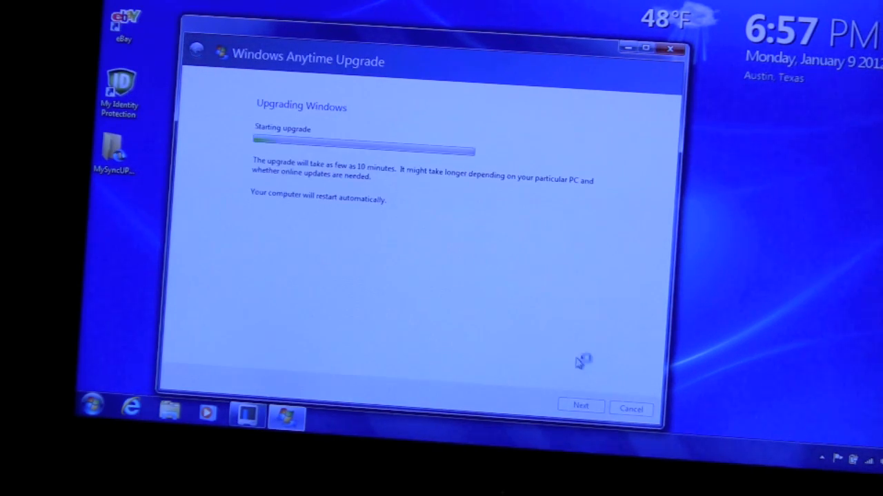